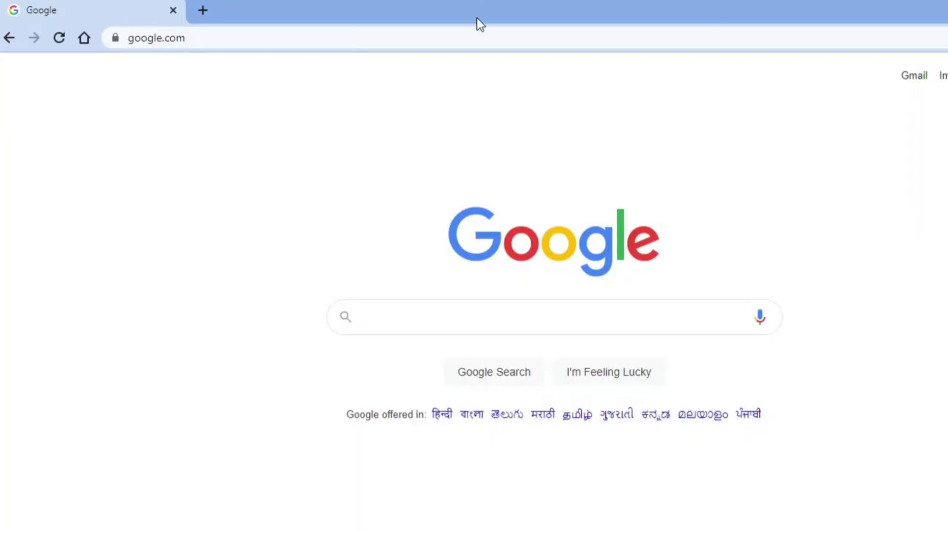
- Search Google for 'oracle virtualbox' using the search suggestion
text(d)
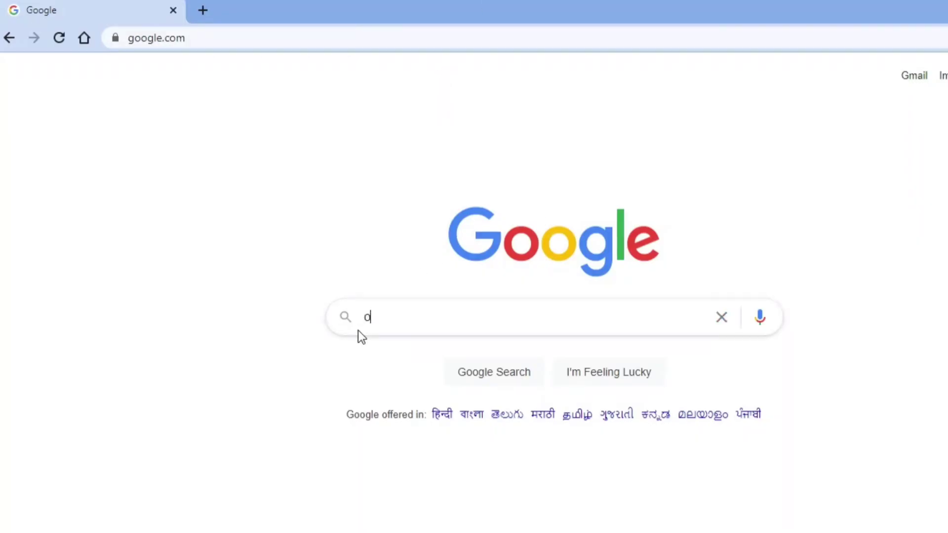
text(racle vi)
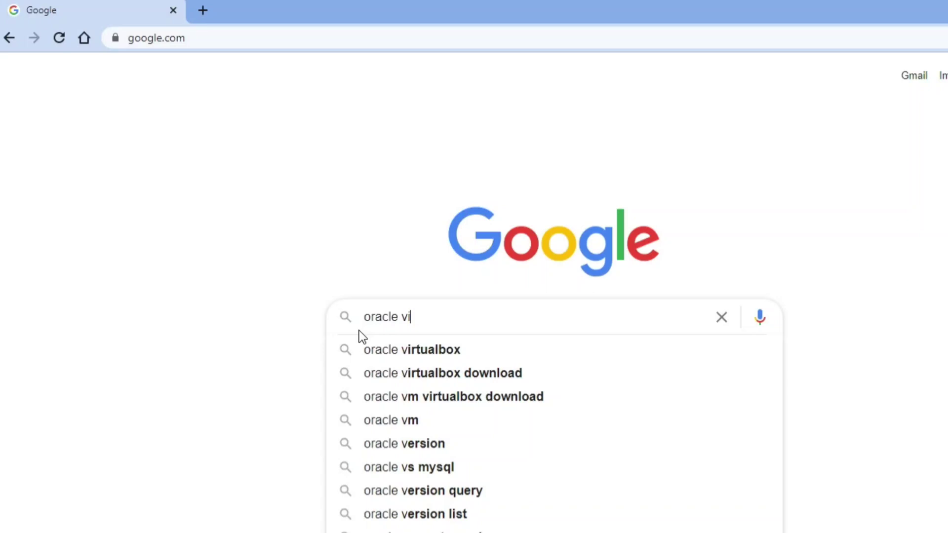
click(411, 350)
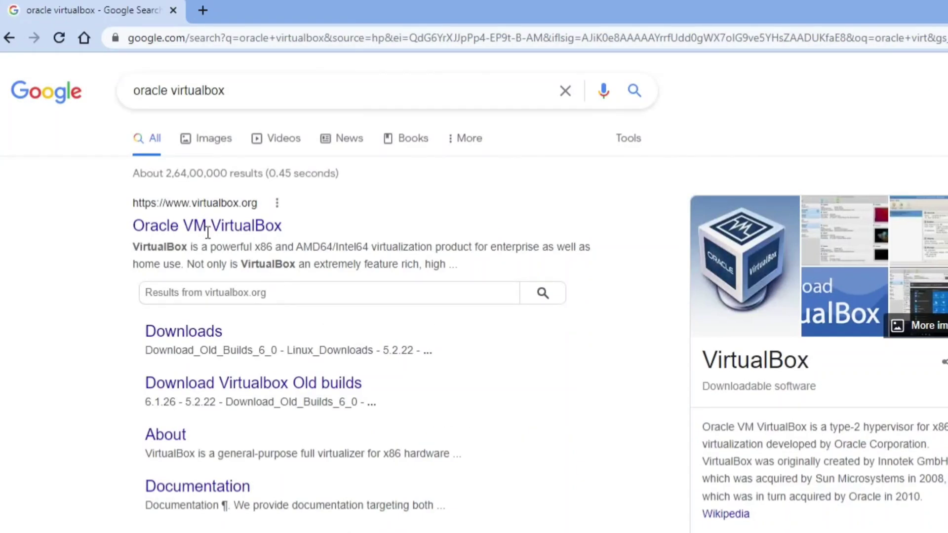
mouse_move(225, 215)
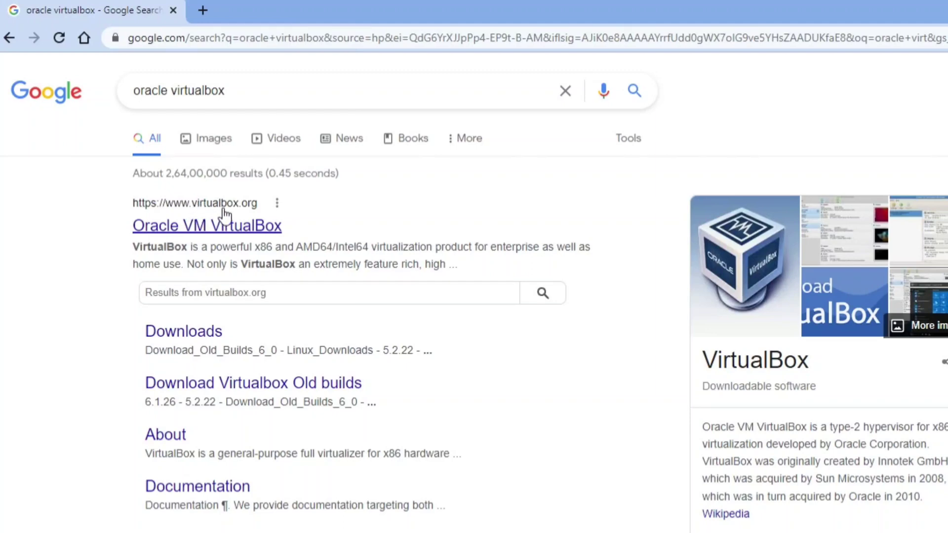
mouse_move(293, 213)
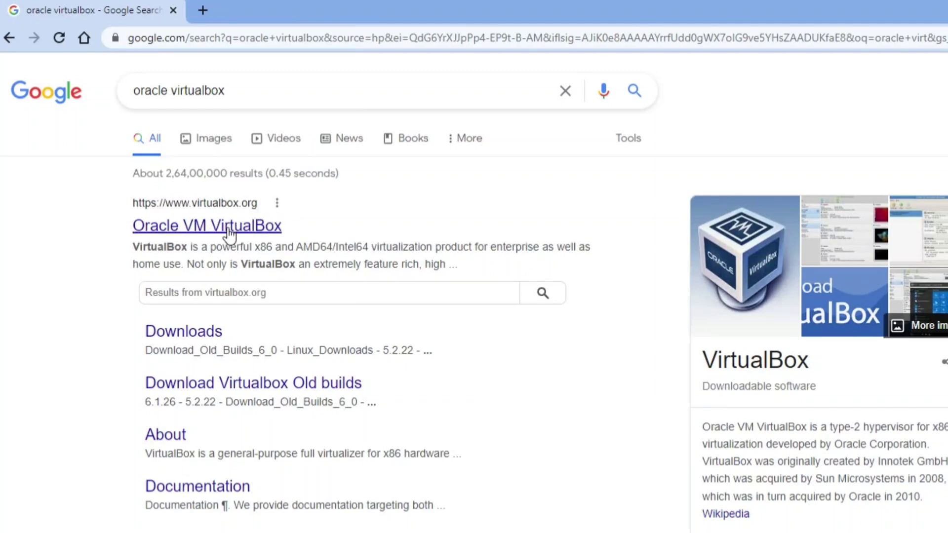
- Open the official VirtualBox site and its 'Download VirtualBox 6.1' page
click(207, 226)
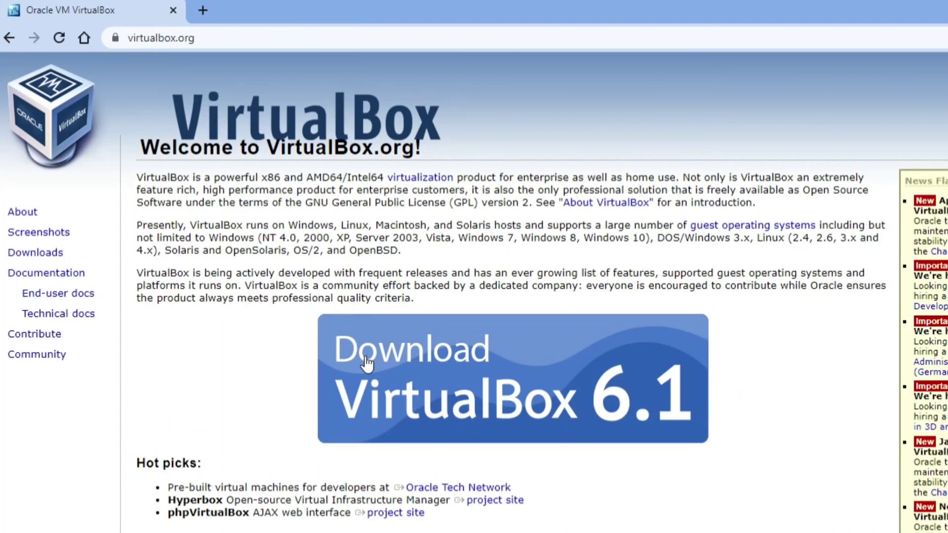
mouse_move(492, 414)
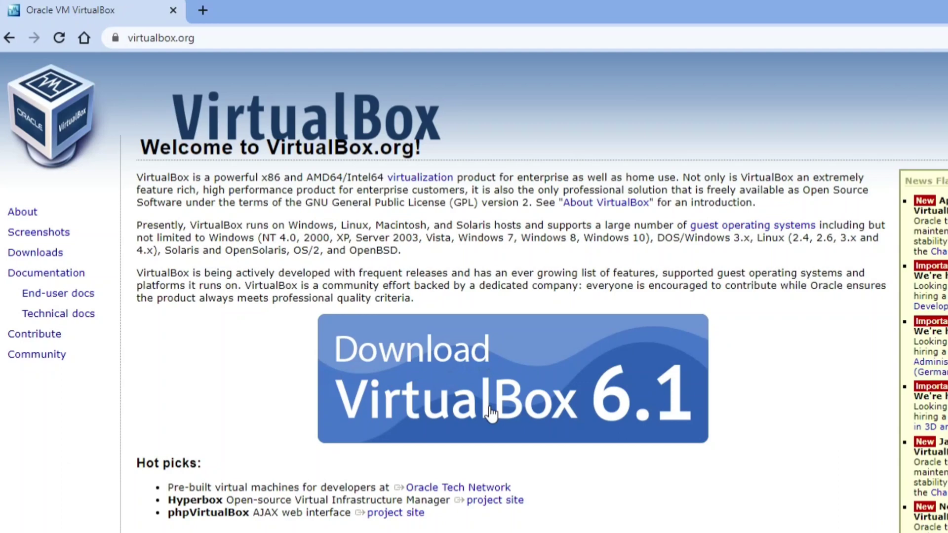
mouse_move(603, 449)
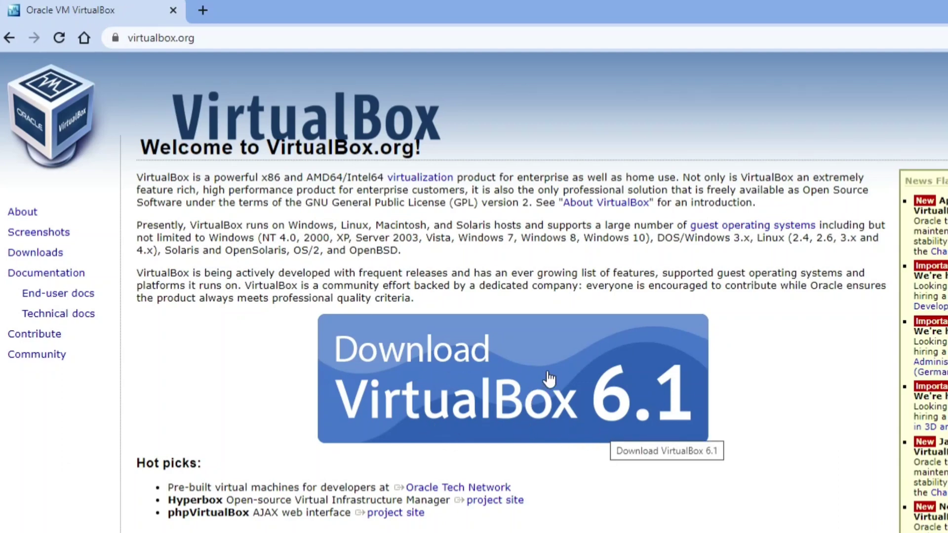
click(549, 378)
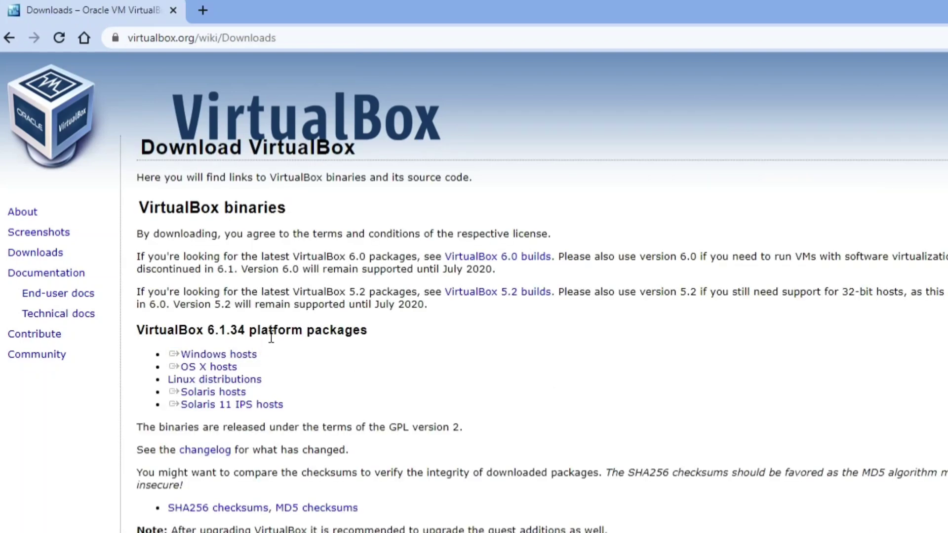
mouse_move(308, 348)
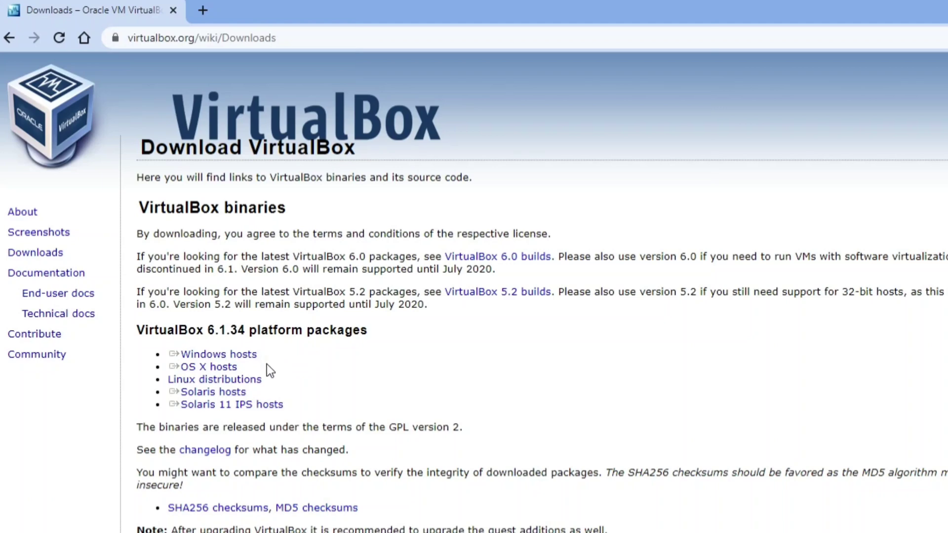
mouse_move(277, 362)
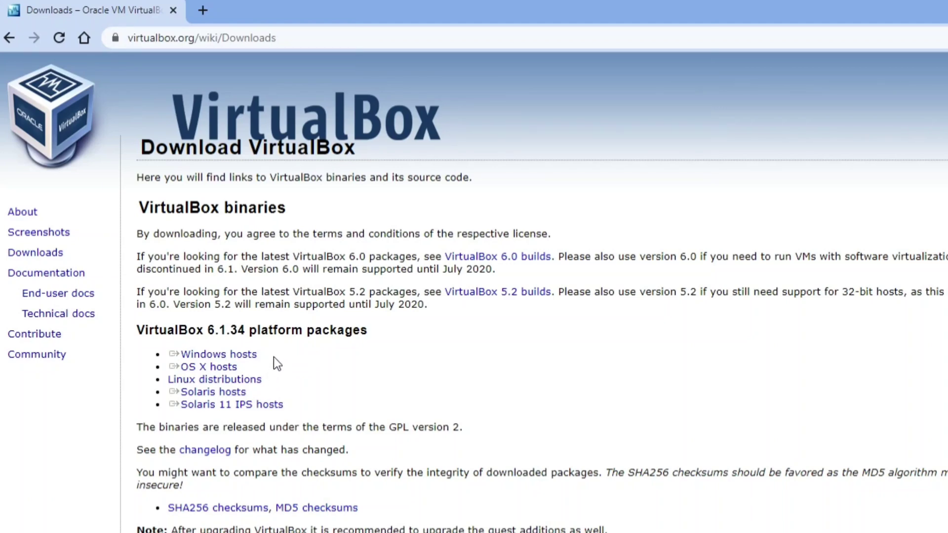
- Download the VirtualBox 6.1.34 Windows hosts installer and run it
double_click(217, 354)
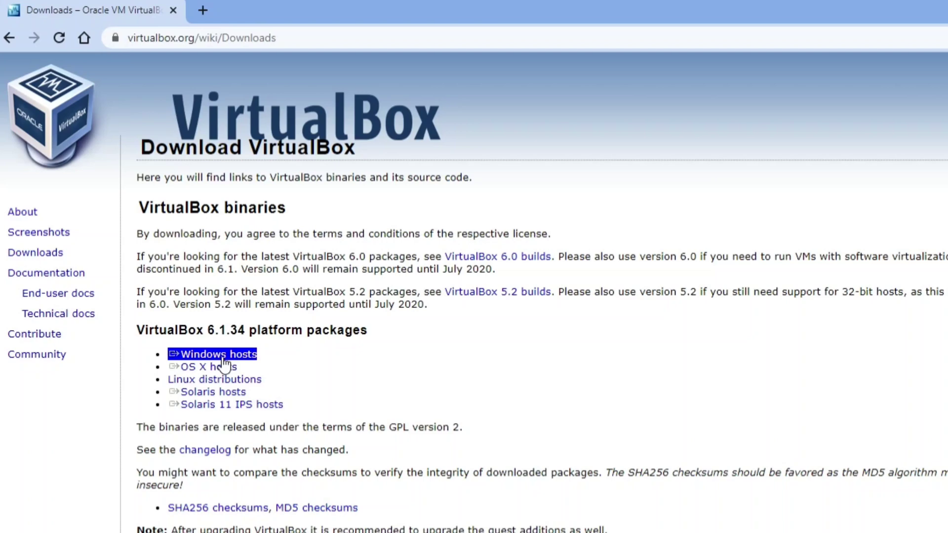
click(218, 354)
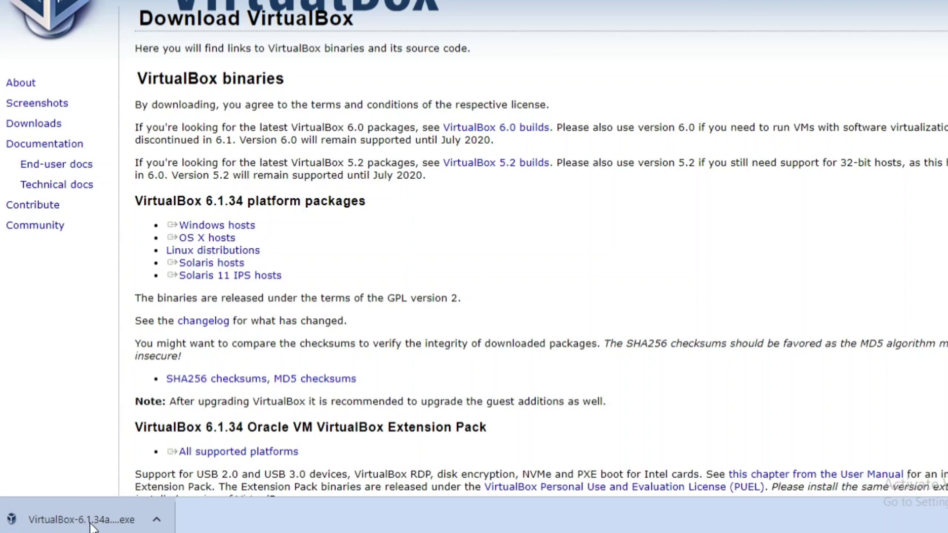
click(84, 519)
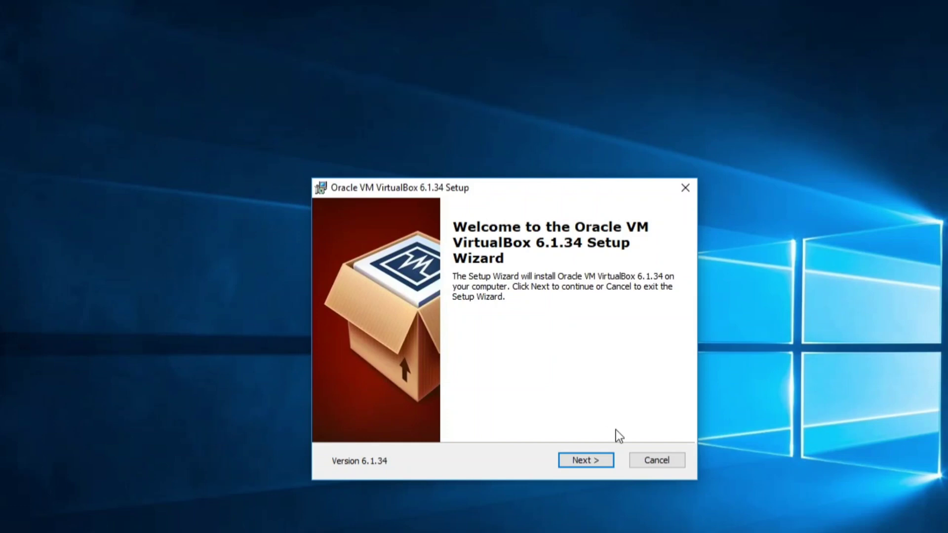
mouse_move(608, 469)
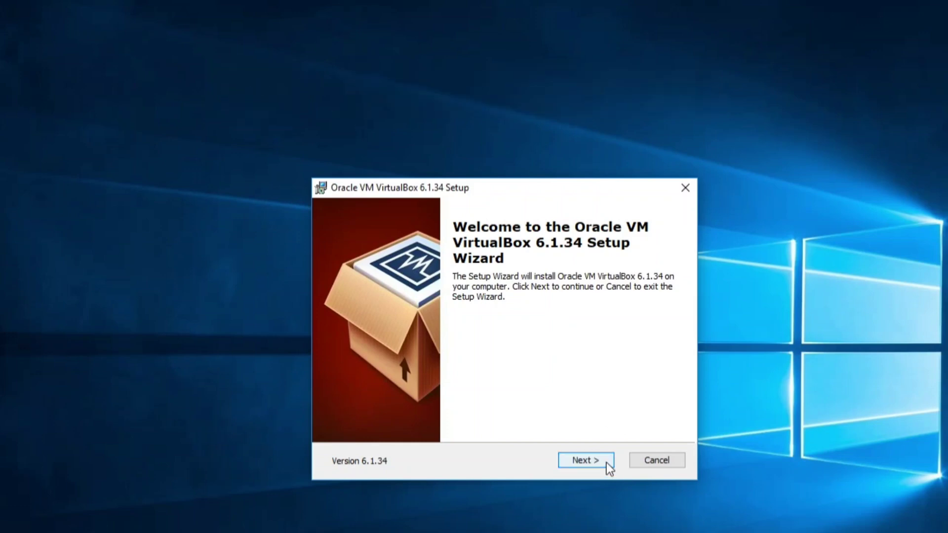
- Continue past the setup wizard's welcome page to Custom Setup
click(586, 460)
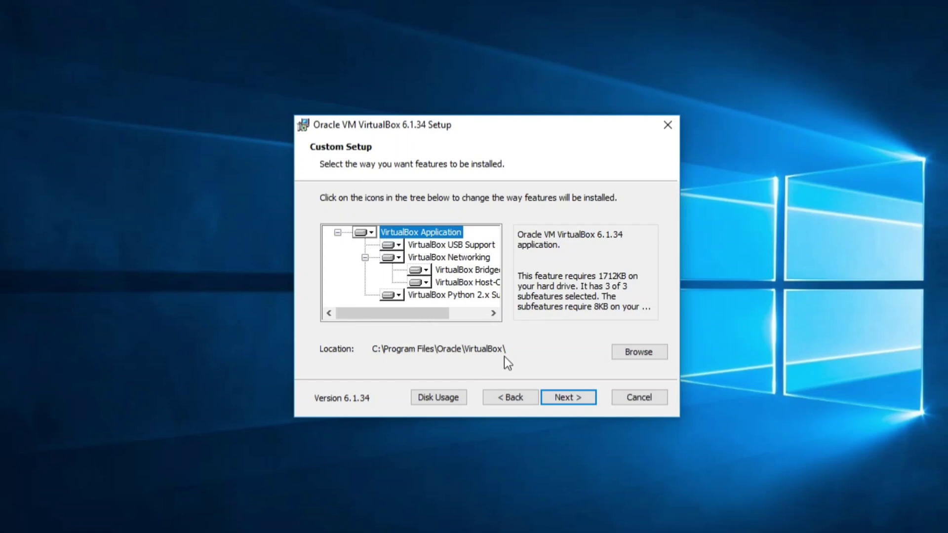
mouse_move(453, 360)
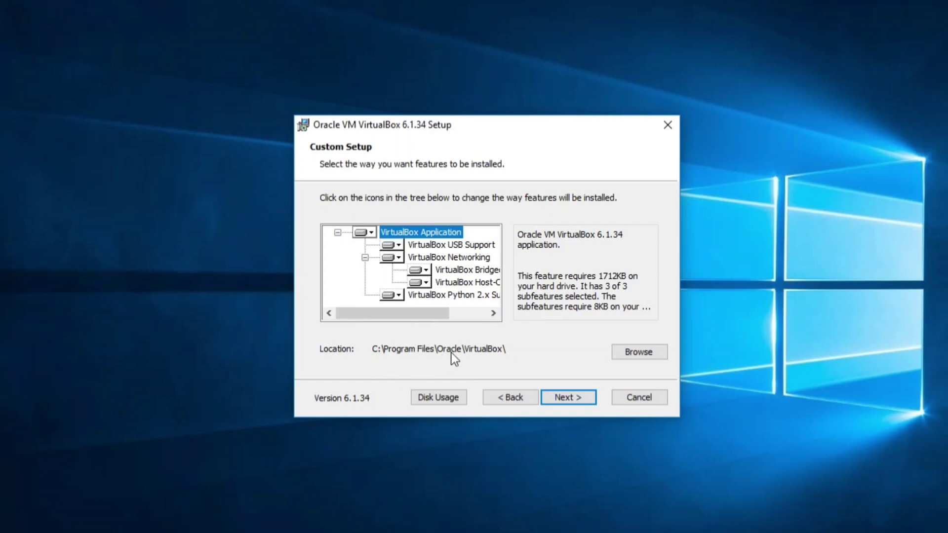
mouse_move(573, 360)
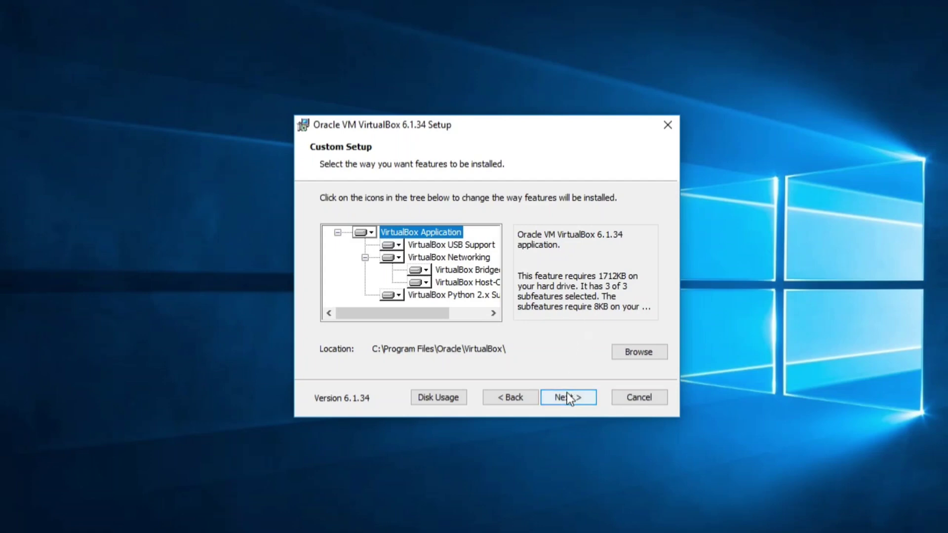
- Accept default features and untick the Quick Launch Bar shortcut
click(568, 397)
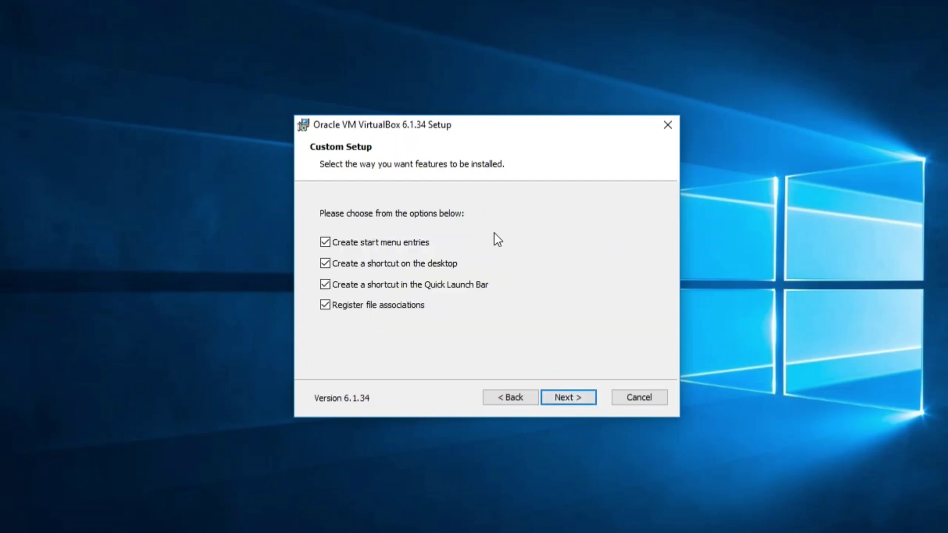
mouse_move(417, 344)
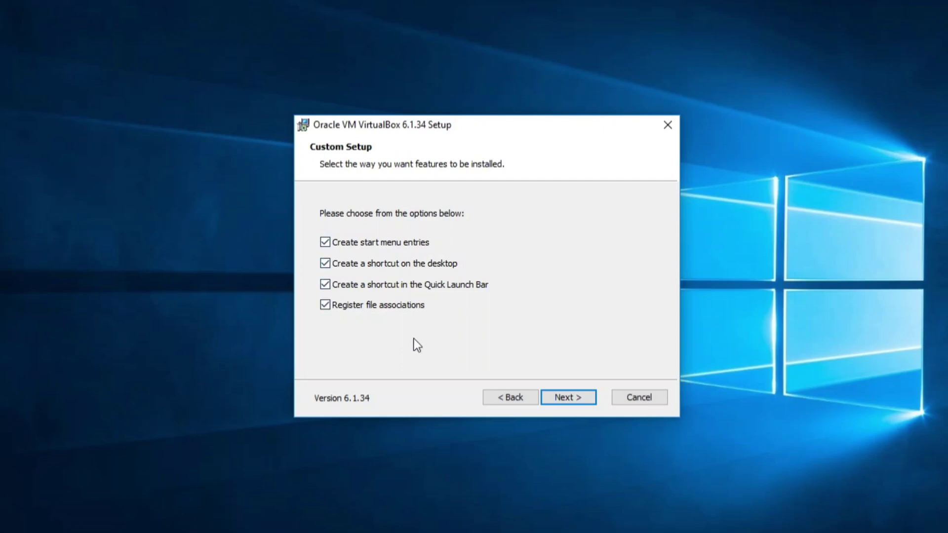
mouse_move(421, 274)
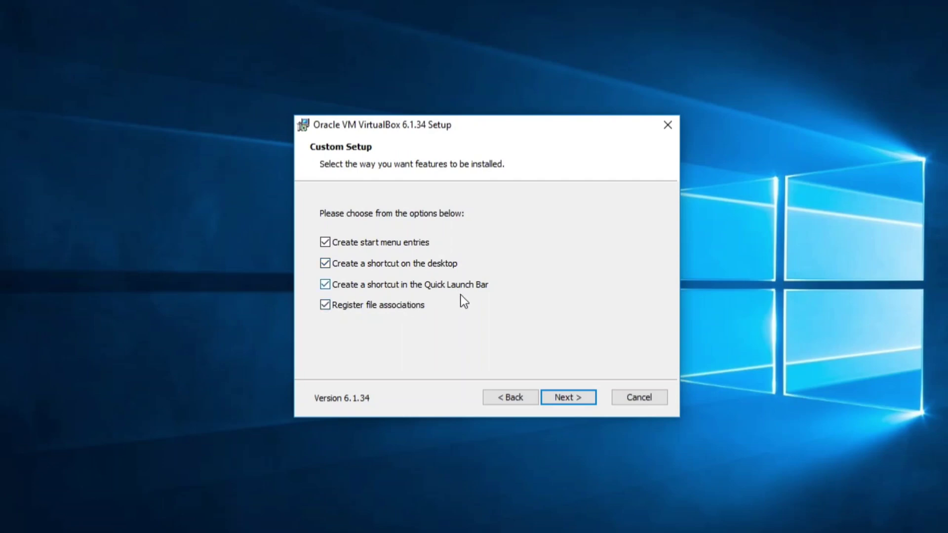
mouse_move(366, 260)
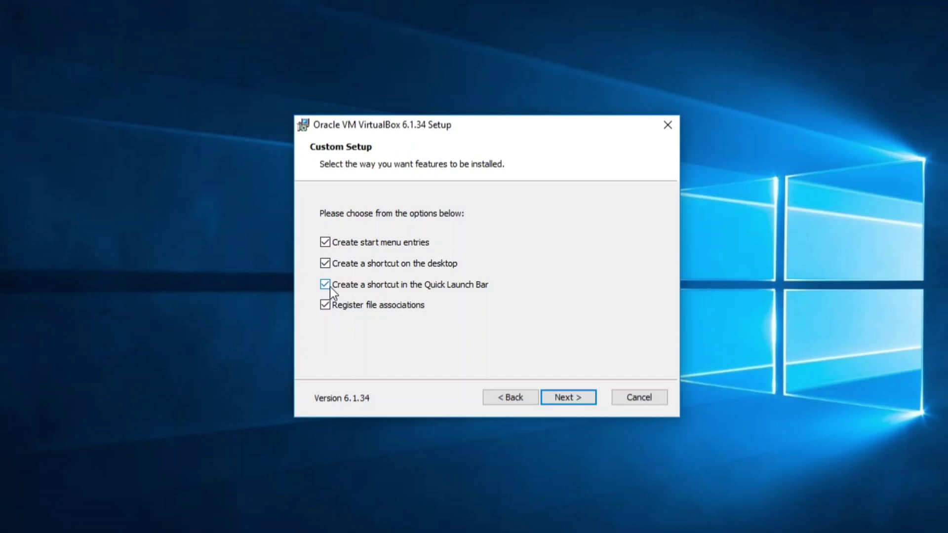
click(325, 285)
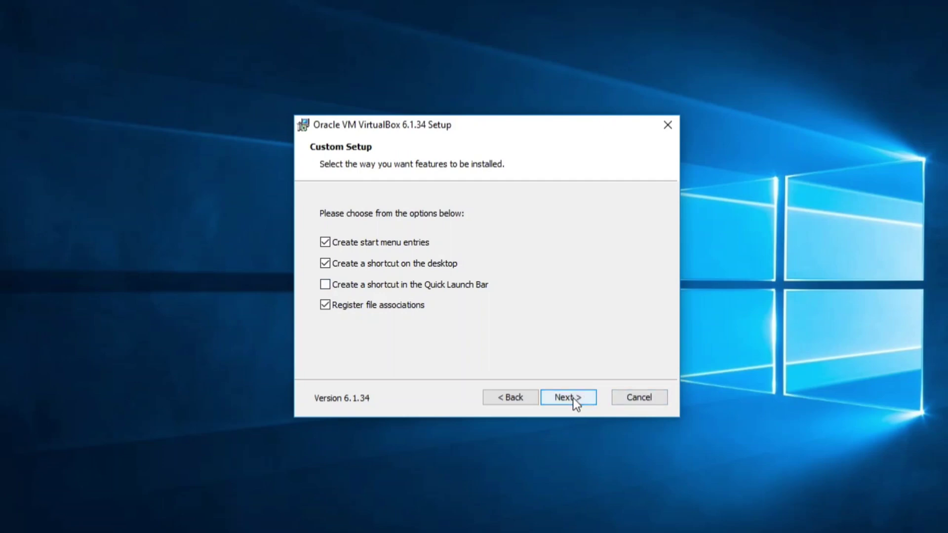
- Confirm the Network Interfaces warning and install VirtualBox 6.1.34
click(569, 397)
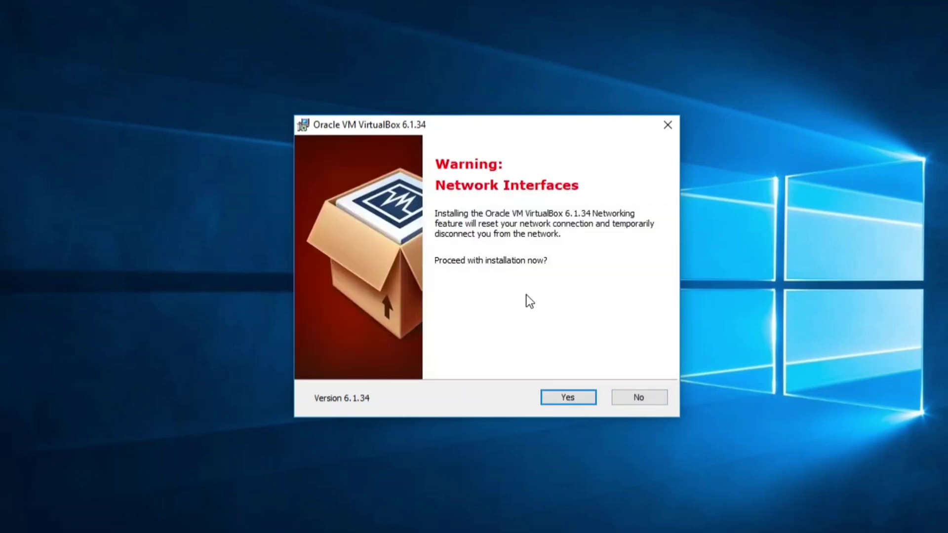
mouse_move(505, 311)
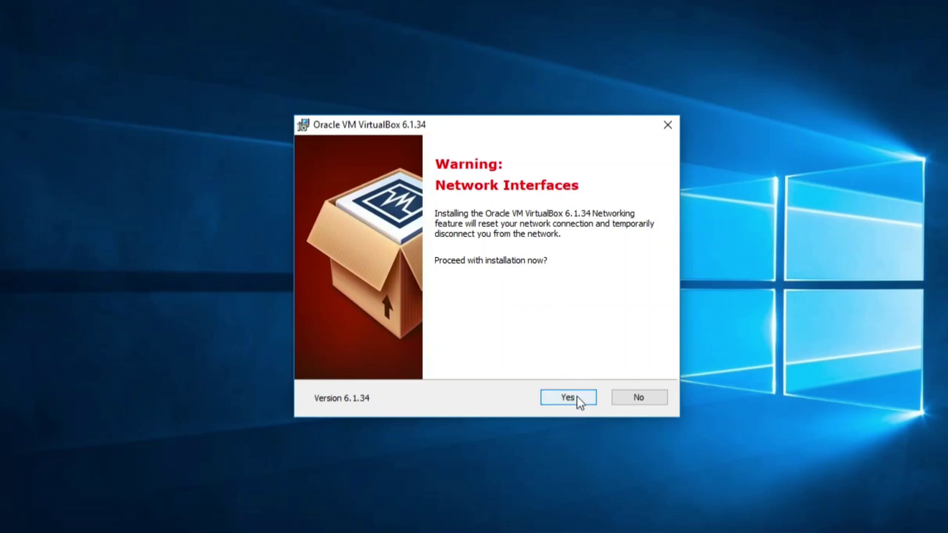
click(568, 398)
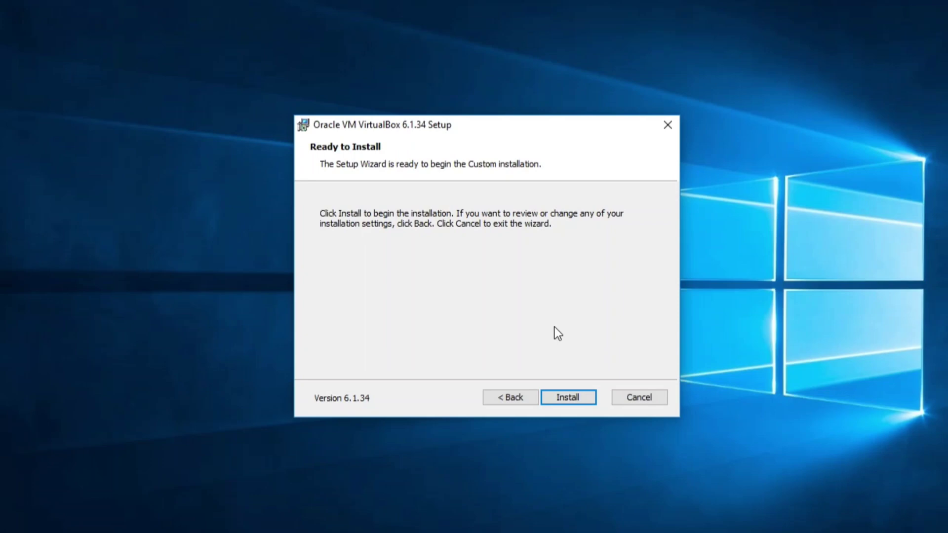
mouse_move(560, 419)
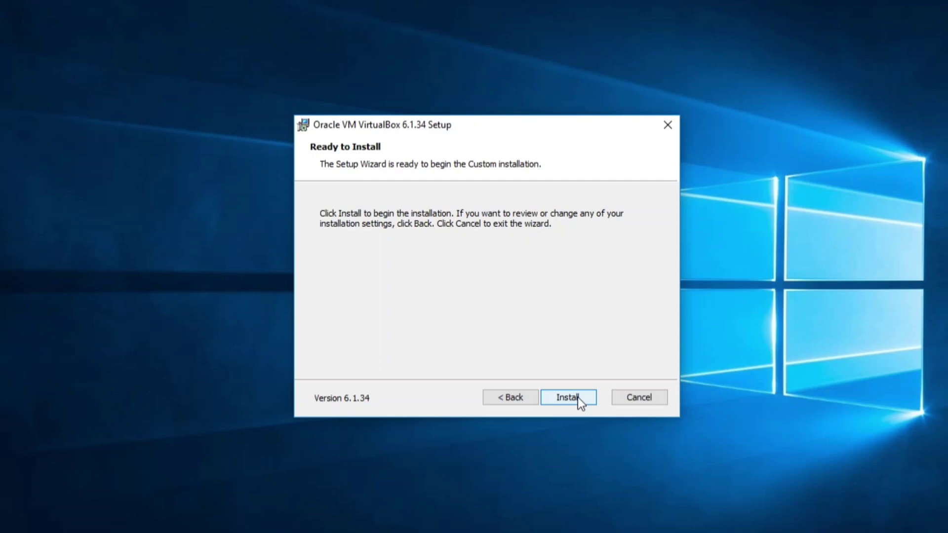
click(569, 397)
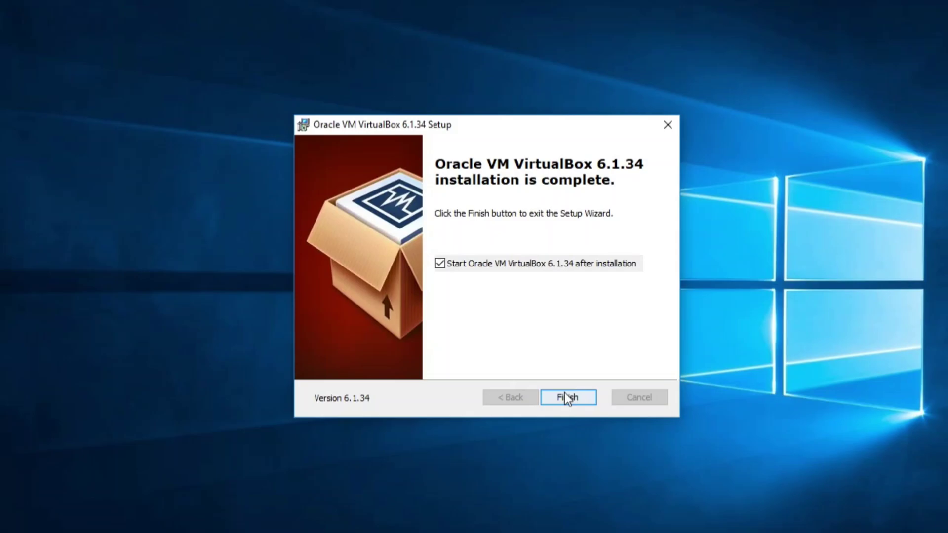
- Finish the installer with auto-start enabled to launch VirtualBox Manager
click(568, 397)
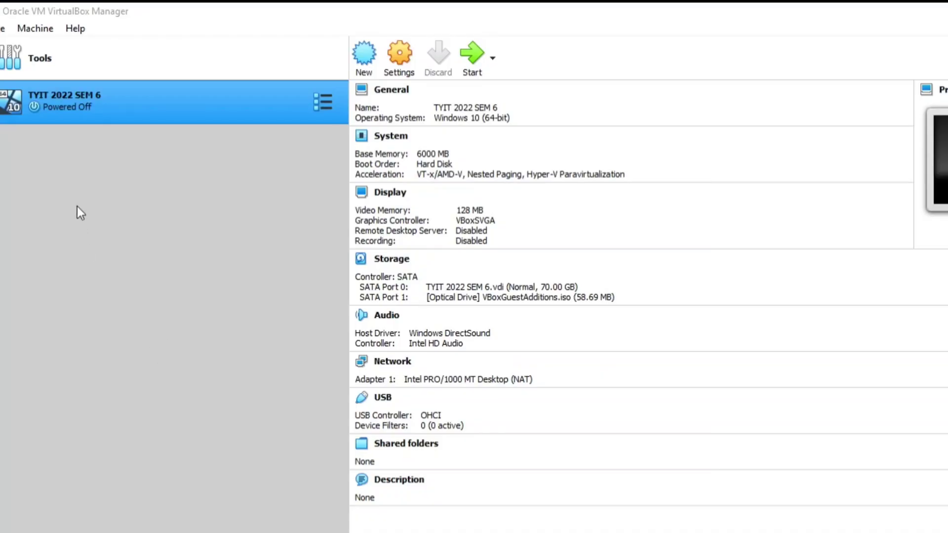
mouse_move(82, 205)
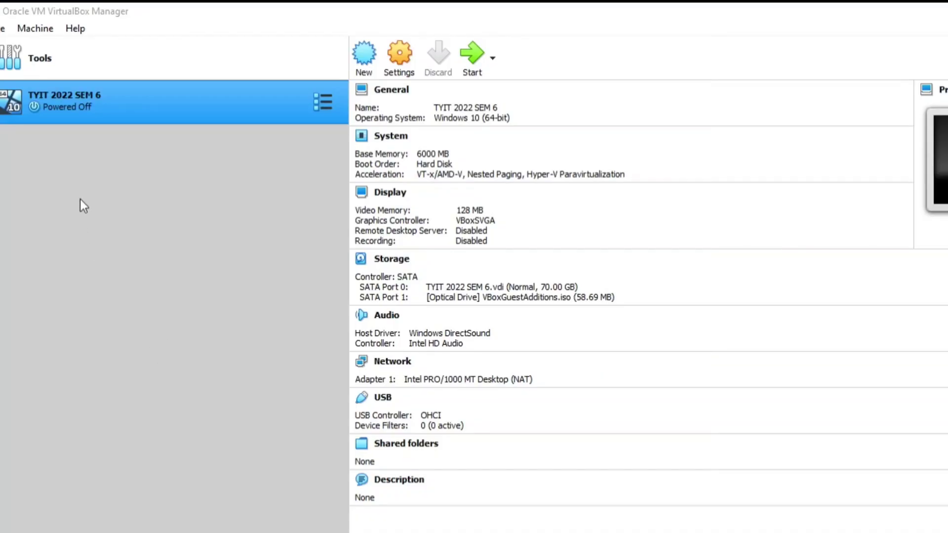
mouse_move(154, 418)
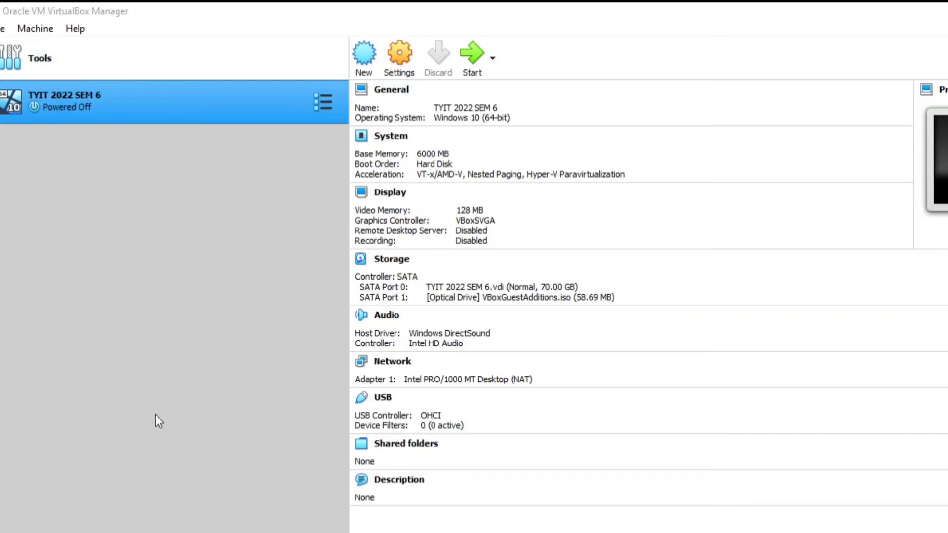